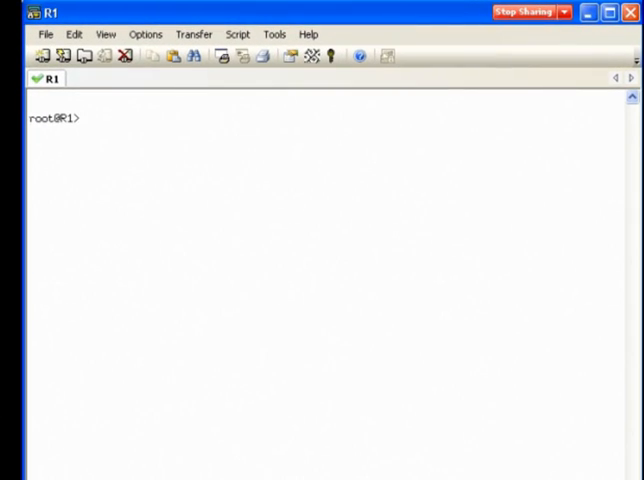
Enter configure mode and set family mpls on unit 0 of ge-0/0/1, ge-0/0/2 and ge-0/0/3.
{"action": "type", "text": "configure"}
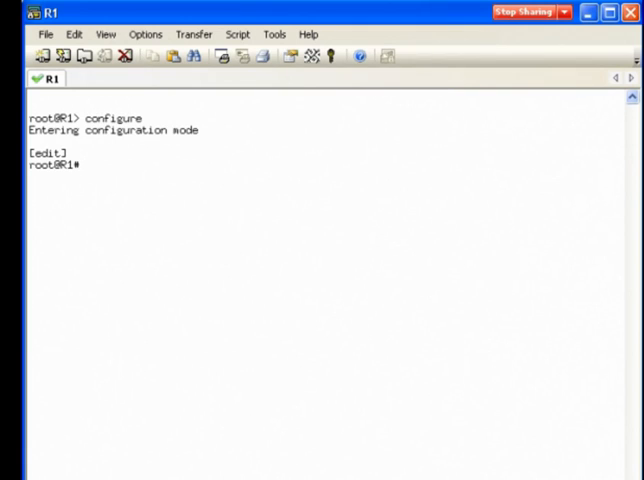
{"action": "type", "text": "set"}
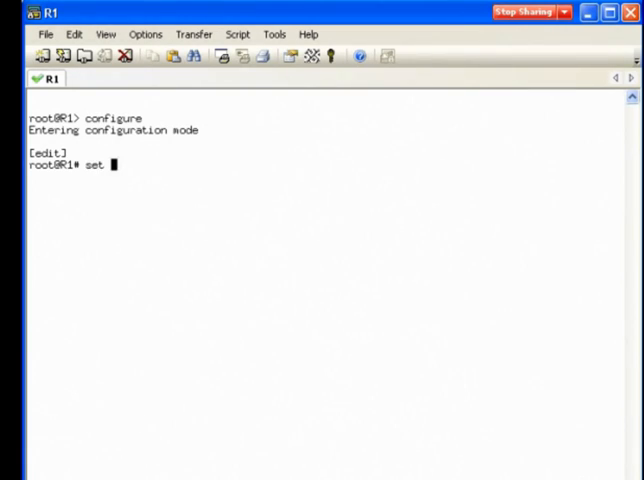
{"action": "type", "text": "interfaces ge-0/0/1 unit 0 family mpl"}
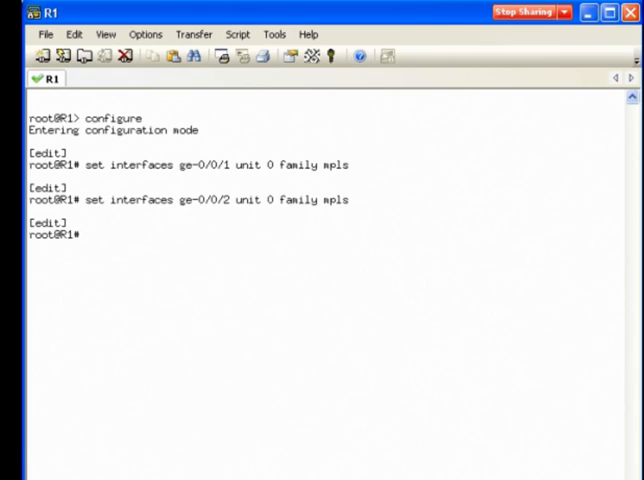
{"action": "type", "text": "set interfaces ge-0/0/2 unit 0 family mpls"}
{"action": "type", "text": "set interfaces ge-0/0/3 unit 0 family mpls"}
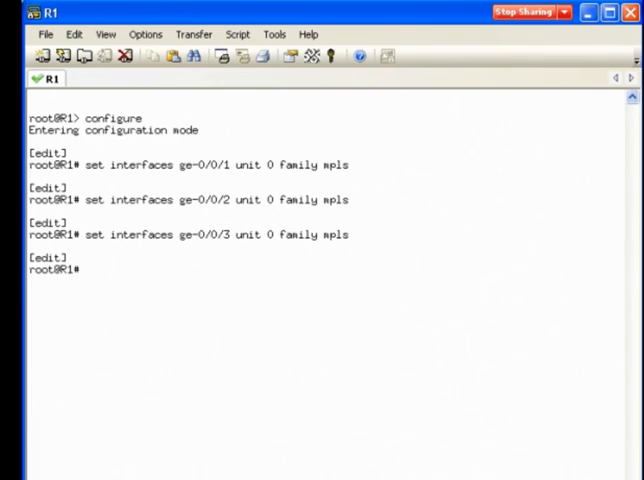
Add ge-0/0/1.0, ge-0/0/2.0 and ge-0/0/3.0 under protocols mpls and protocols ldp, returning to top.
{"action": "type", "text": "edit"}
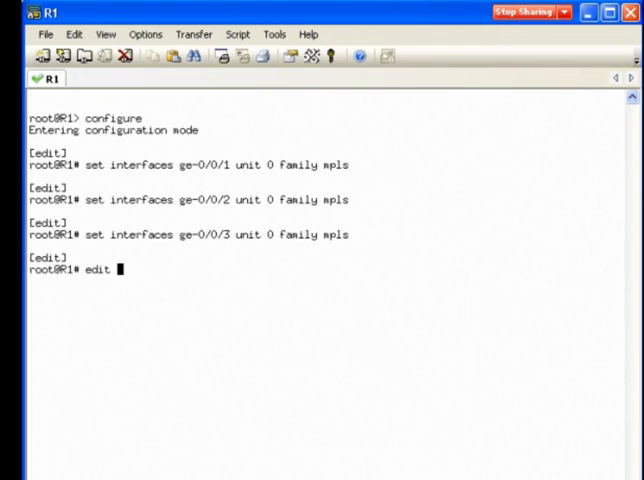
{"action": "type", "text": "protocols mpls"}
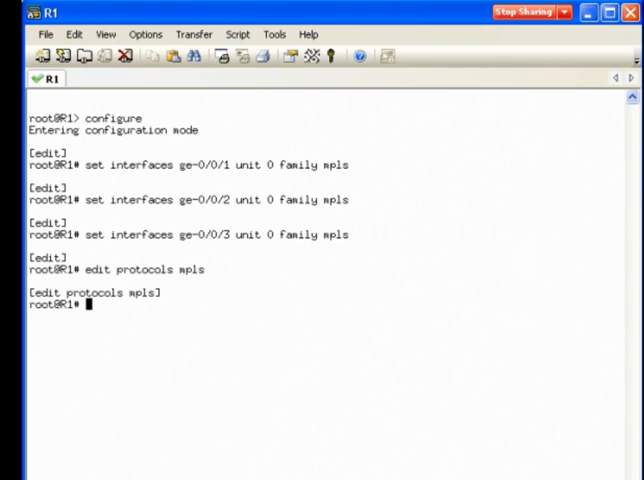
{"action": "type", "text": "set interface ge-0/0/1.0"}
{"action": "type", "text": "set interface ge-0/0/3.0"}
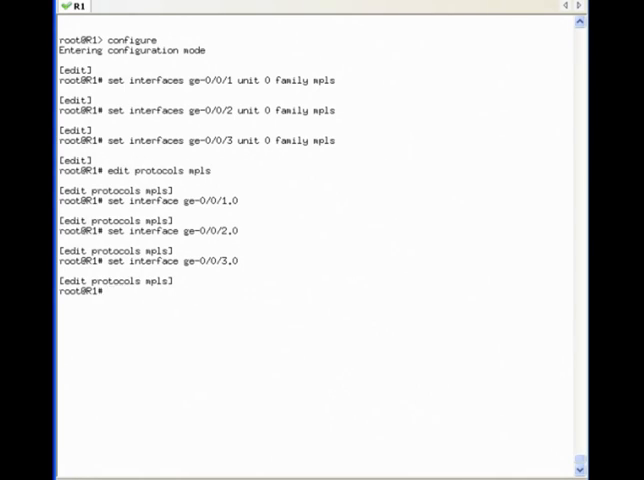
{"action": "type", "text": "top edit protocols ld"}
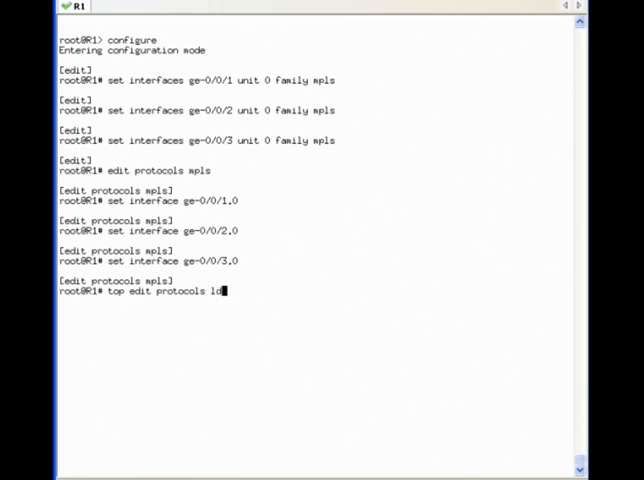
{"action": "key", "text": "Enter"}
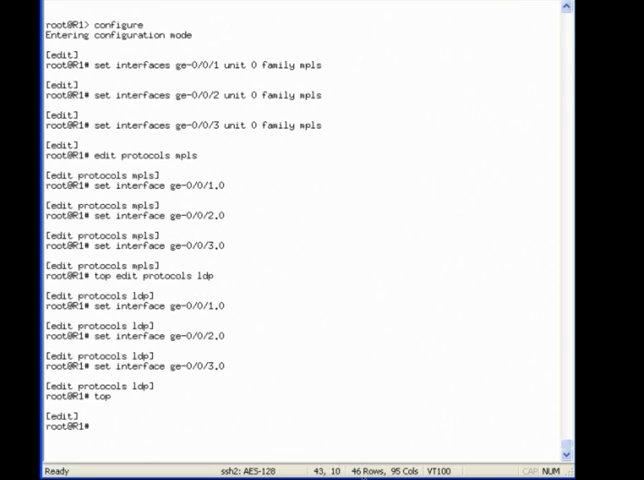
Review the changes with show | compare, then commit and-quit to leave configuration mode.
{"action": "type", "text": "show | compare"}
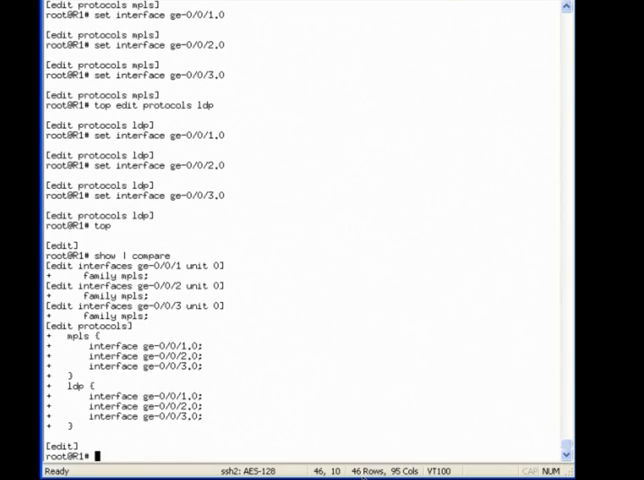
{"action": "type", "text": "commit and-quit"}
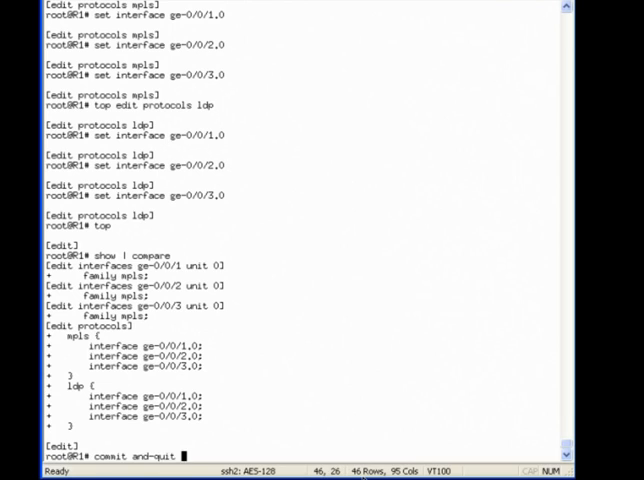
{"action": "key", "text": "Return"}
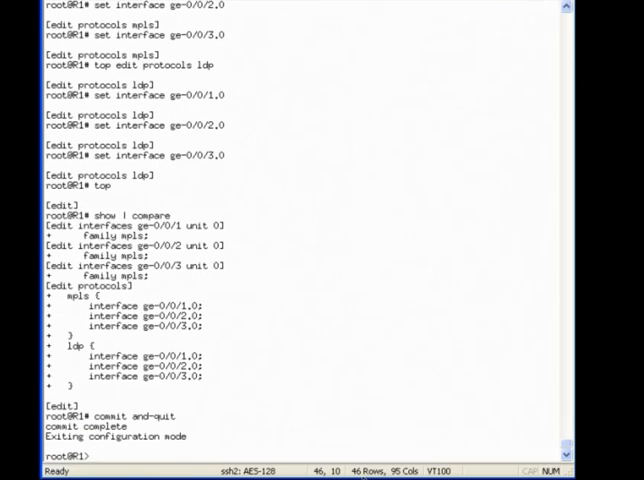
Display R1's LDP neighbors, LDP sessions and the label database for session 10.210.0.4.
{"action": "type", "text": "s"}
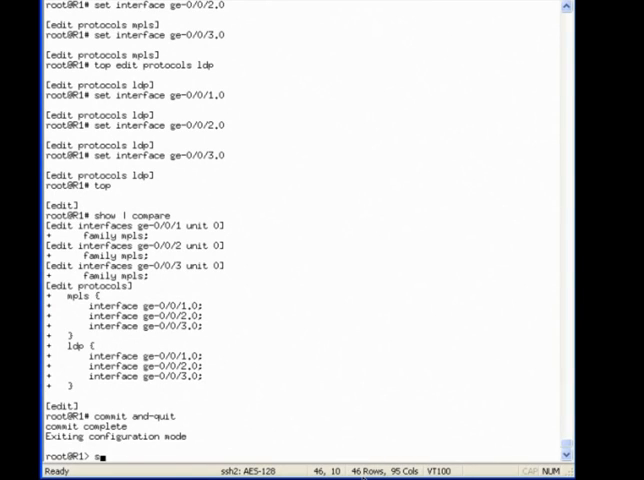
{"action": "type", "text": "how ldp neighbor"}
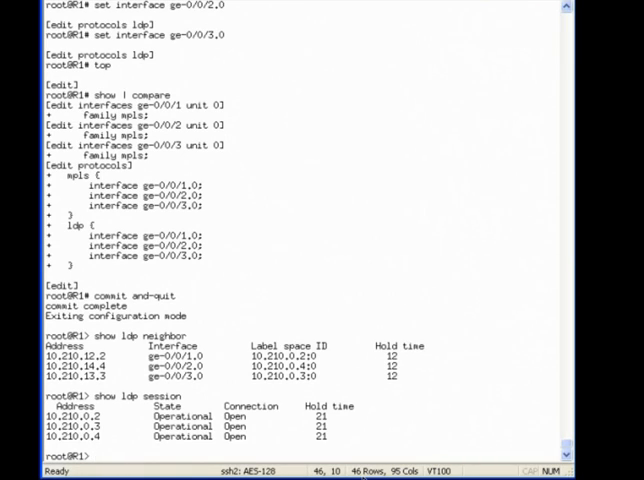
{"action": "type", "text": "show ldp"}
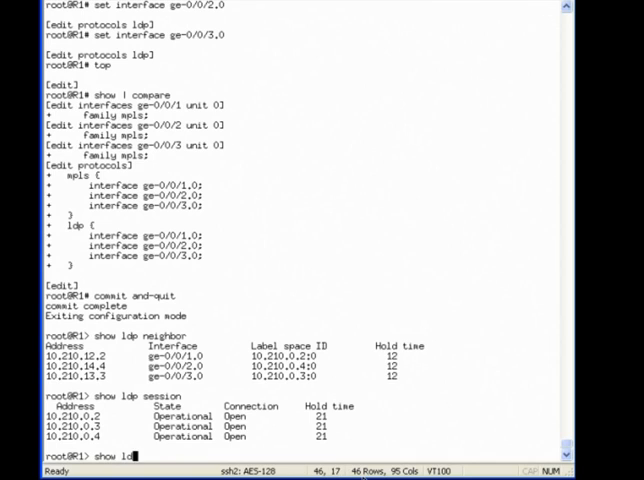
{"action": "type", "text": "atabase d"}
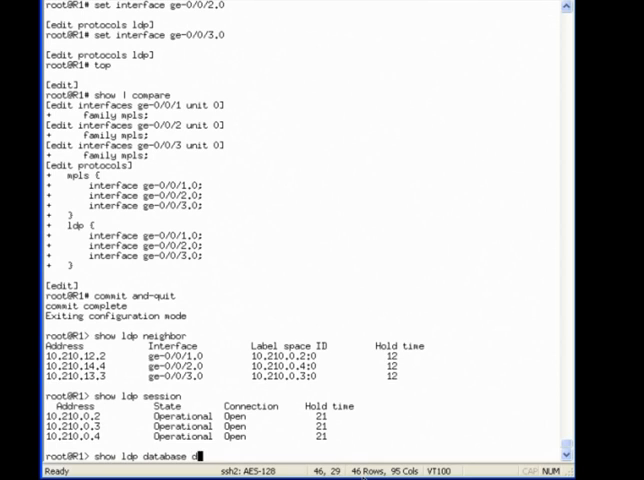
{"action": "type", "text": "ession 10.210.0.4"}
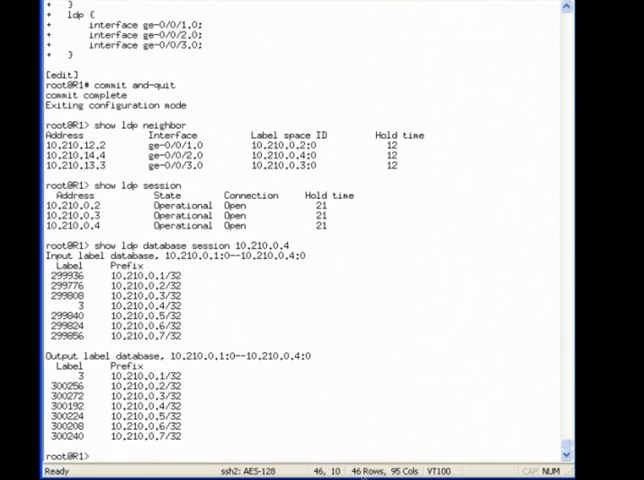
{"action": "type", "text": "show route protocol ldp table inet"}
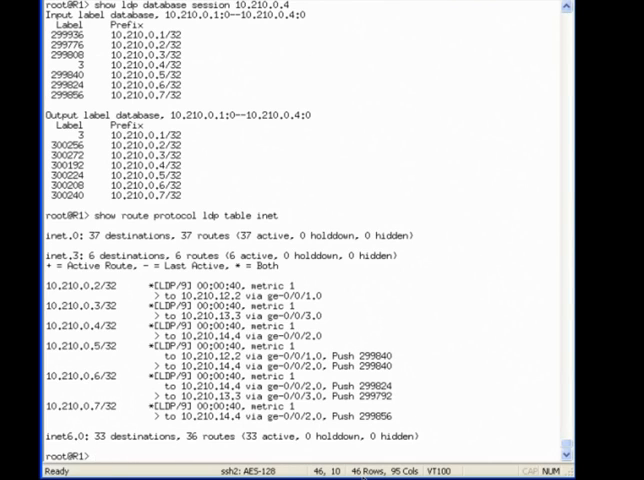
Display the route 192.168.1.0/24 and highlight its top pushed label value.
{"action": "type", "text": "show route"}
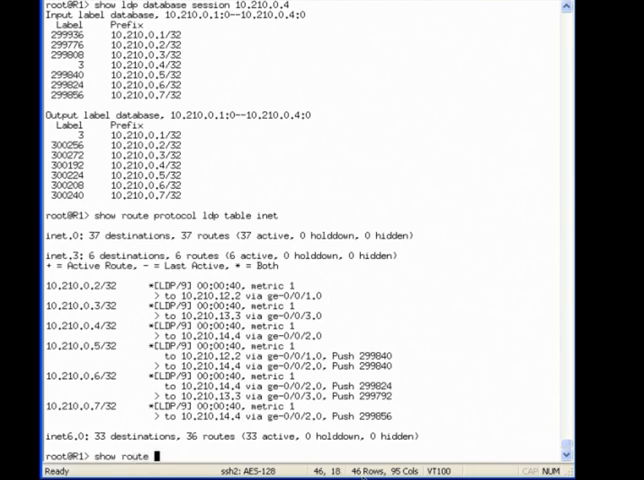
{"action": "type", "text": "192.168.1.0/24"}
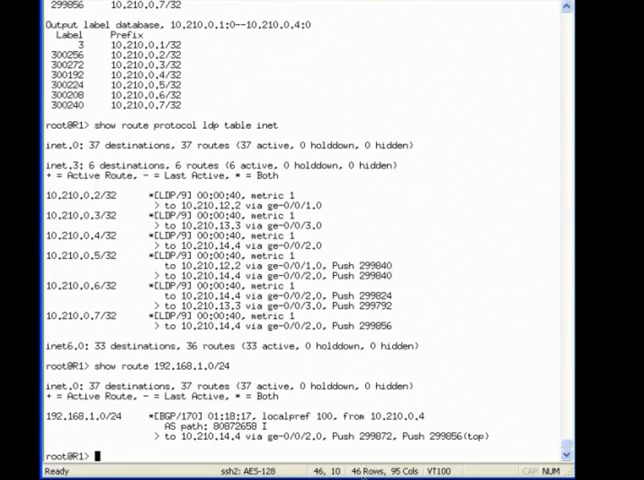
{"action": "mouse_move", "coordinate": [350, 450]}
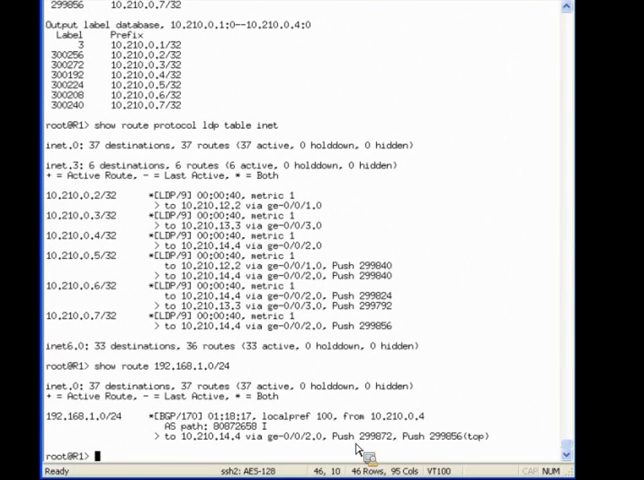
{"action": "double_click", "coordinate": [380, 450]}
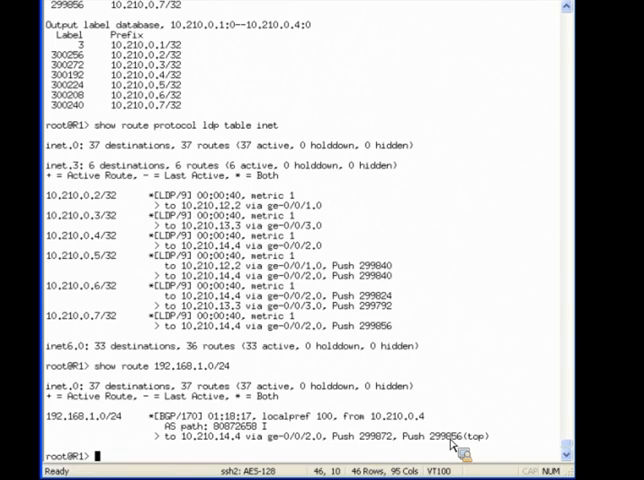
Show route 192.168.1.0/24 extensive, then traceroute 10.210.0.7 and 192.168.1.1 to reveal MPLS labels.
{"action": "type", "text": "show route 192.168.1.0/24 extensive"}
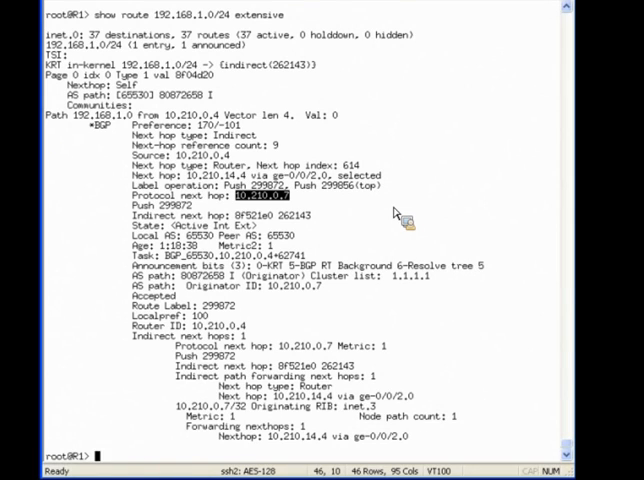
{"action": "mouse_move", "coordinate": [446, 268]}
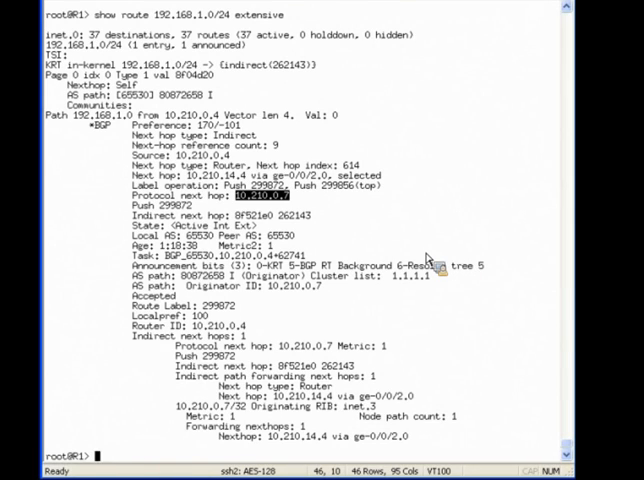
{"action": "type", "text": "traceroute"}
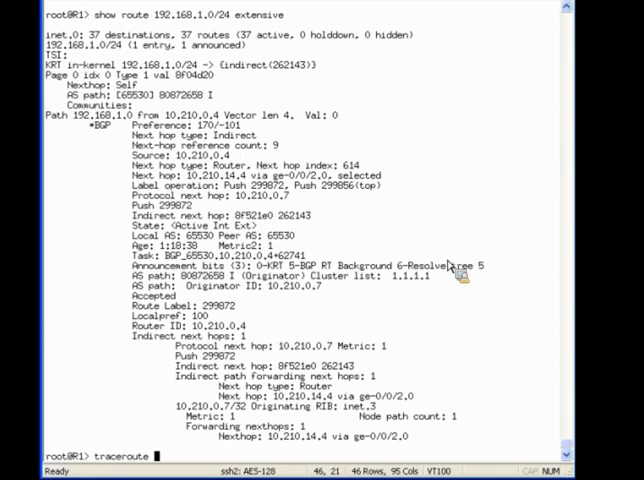
{"action": "type", "text": "10.210.0.7"}
{"action": "type", "text": "tracerou"}
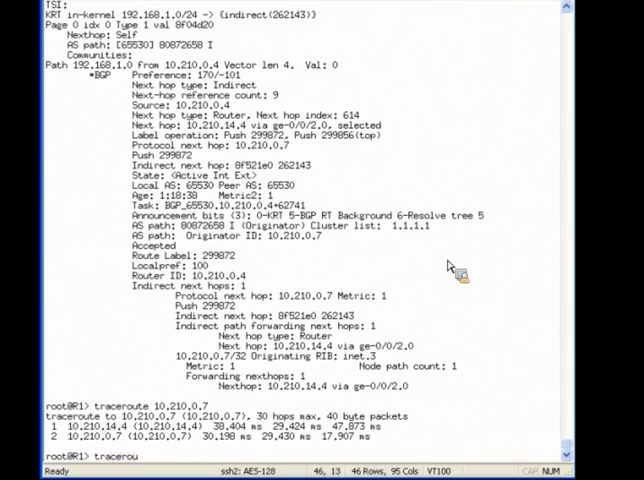
{"action": "type", "text": "192.168.1.1"}
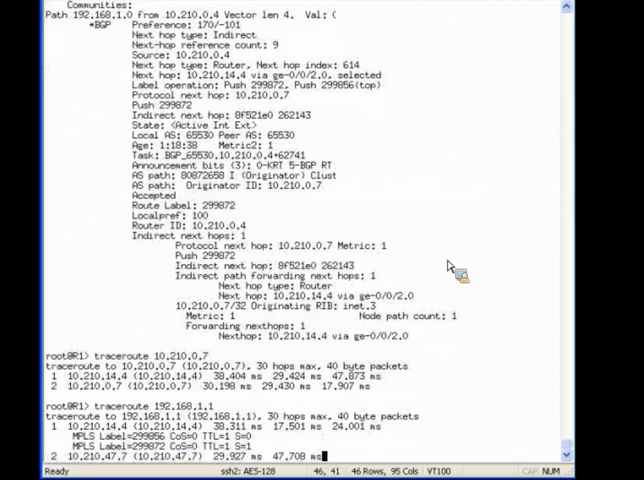
{"action": "scroll", "scroll_direction": "down", "scroll_amount": 3}
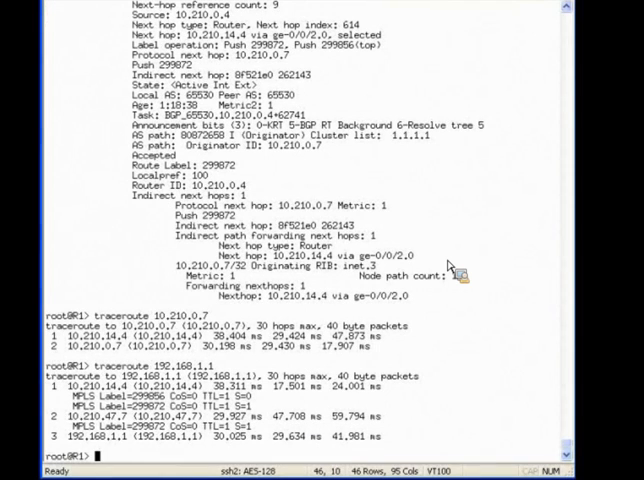